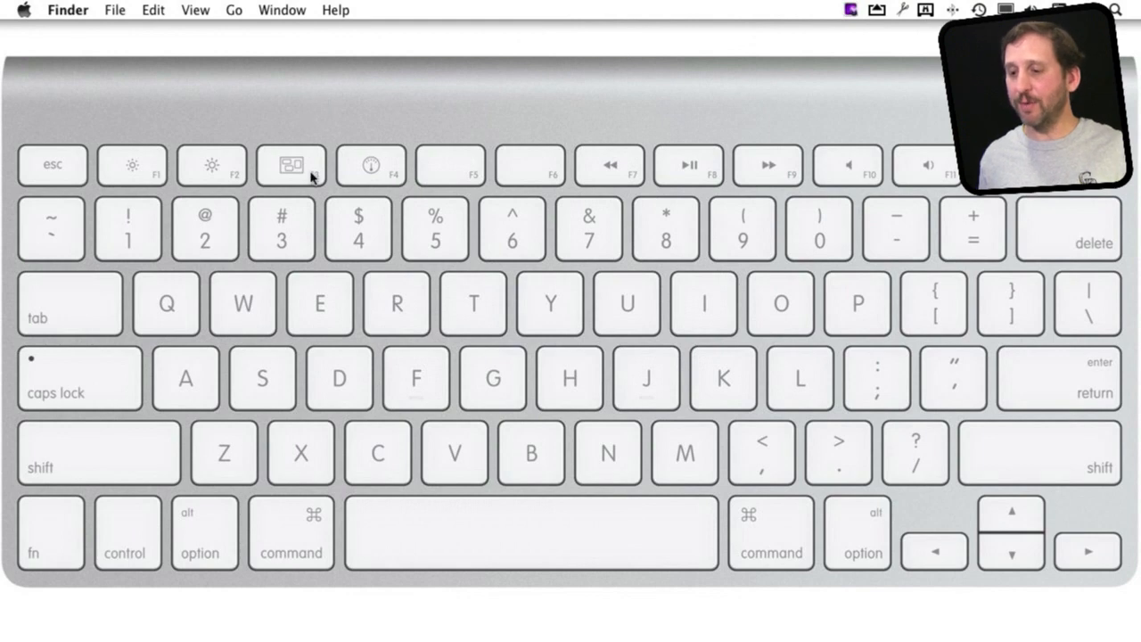
pyautogui.moveTo(276, 419)
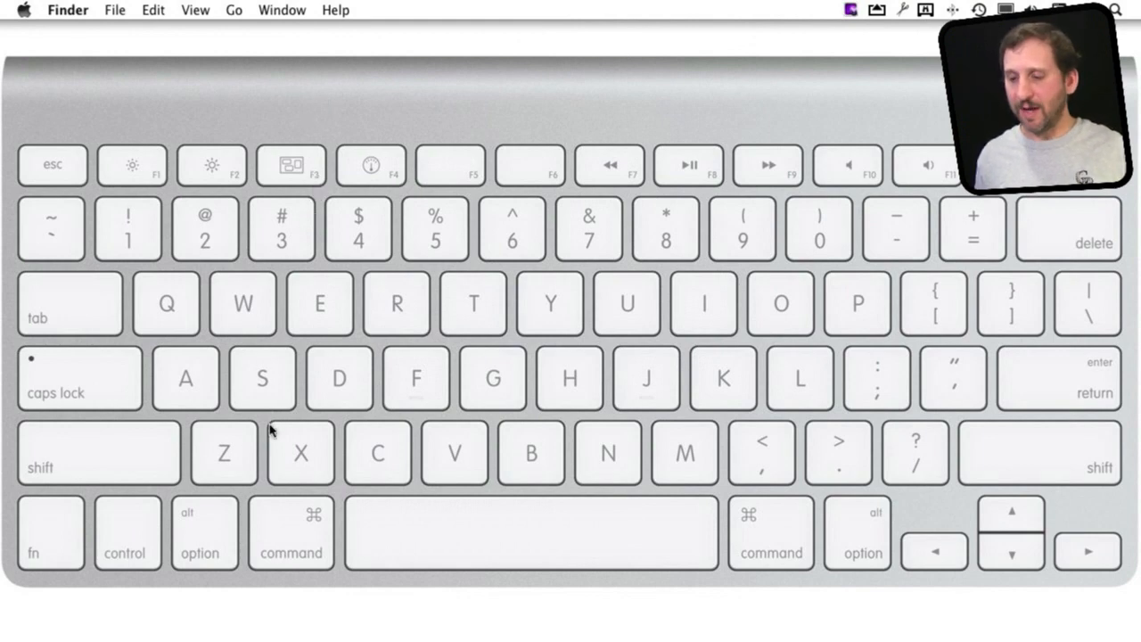
pyautogui.moveTo(238, 517)
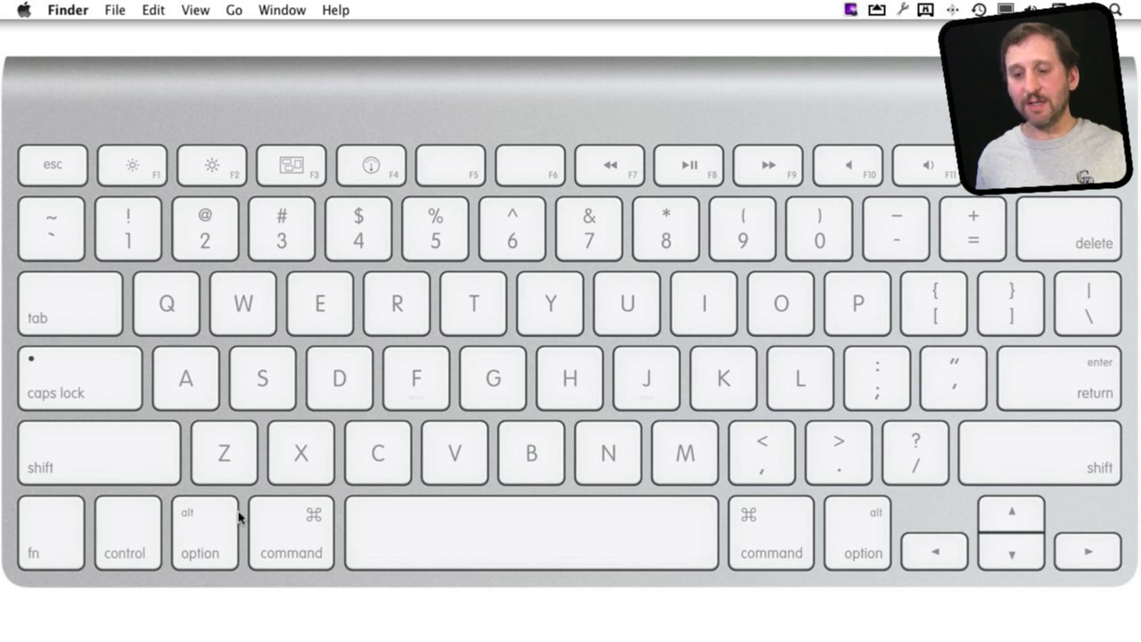
pyautogui.moveTo(312, 539)
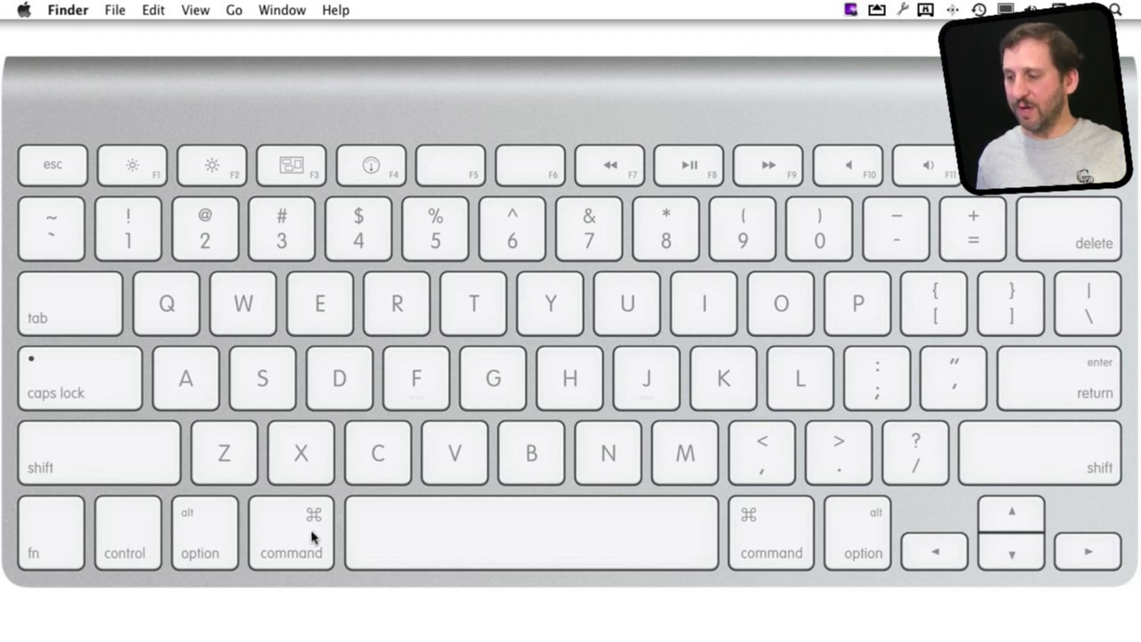
pyautogui.moveTo(259, 525)
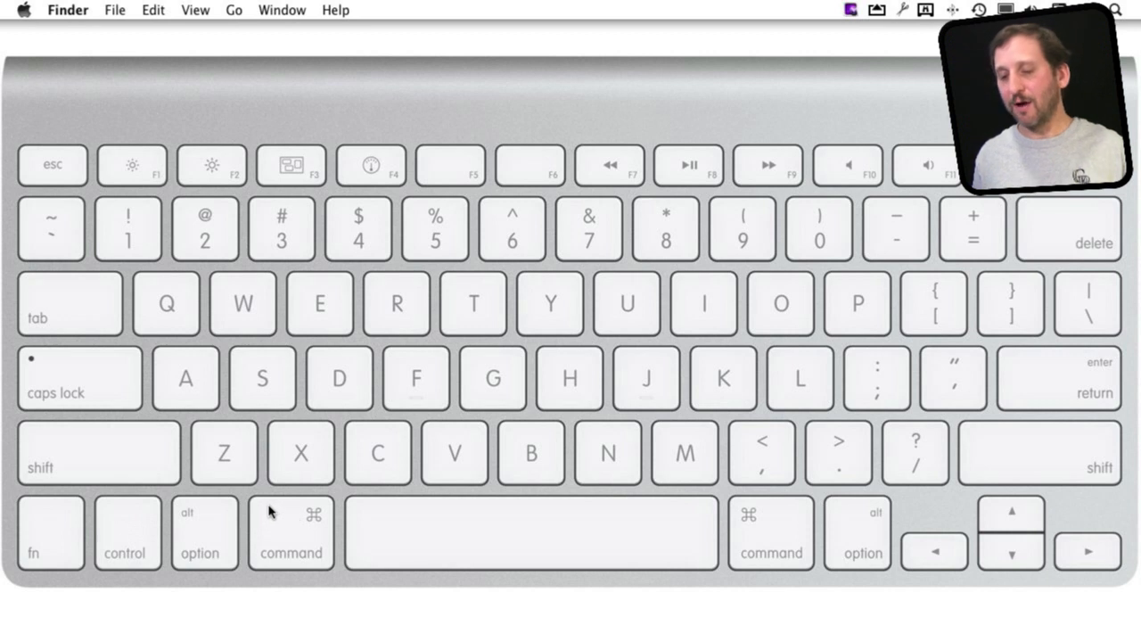
pyautogui.moveTo(281, 542)
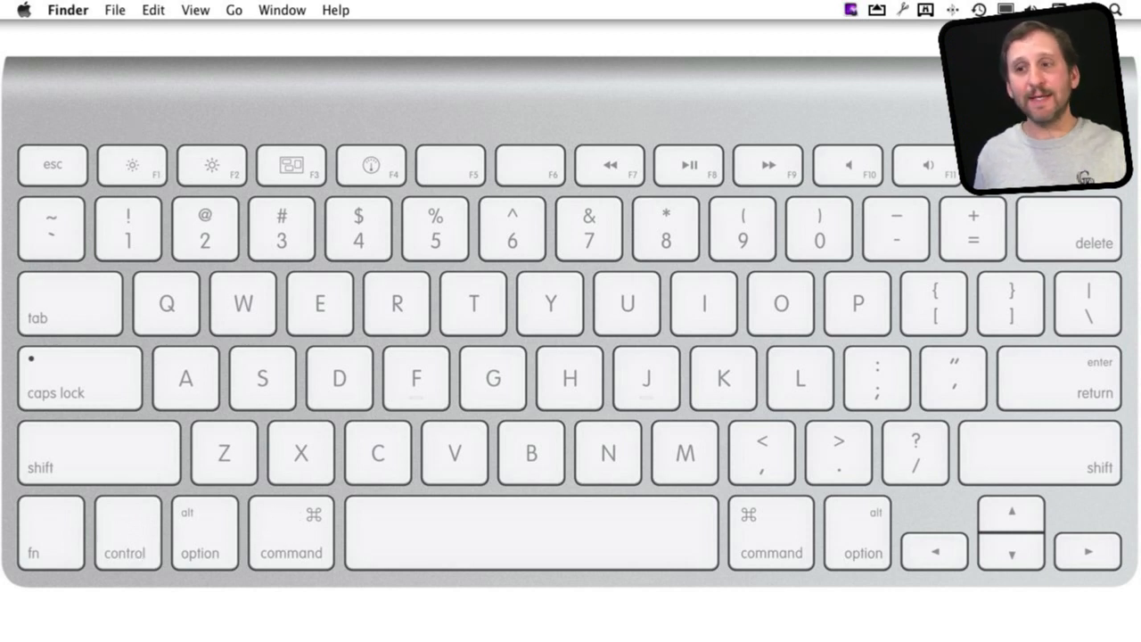
# - Show the Edit and Finder menus to compare their command shortcuts
pyautogui.click(154, 10)
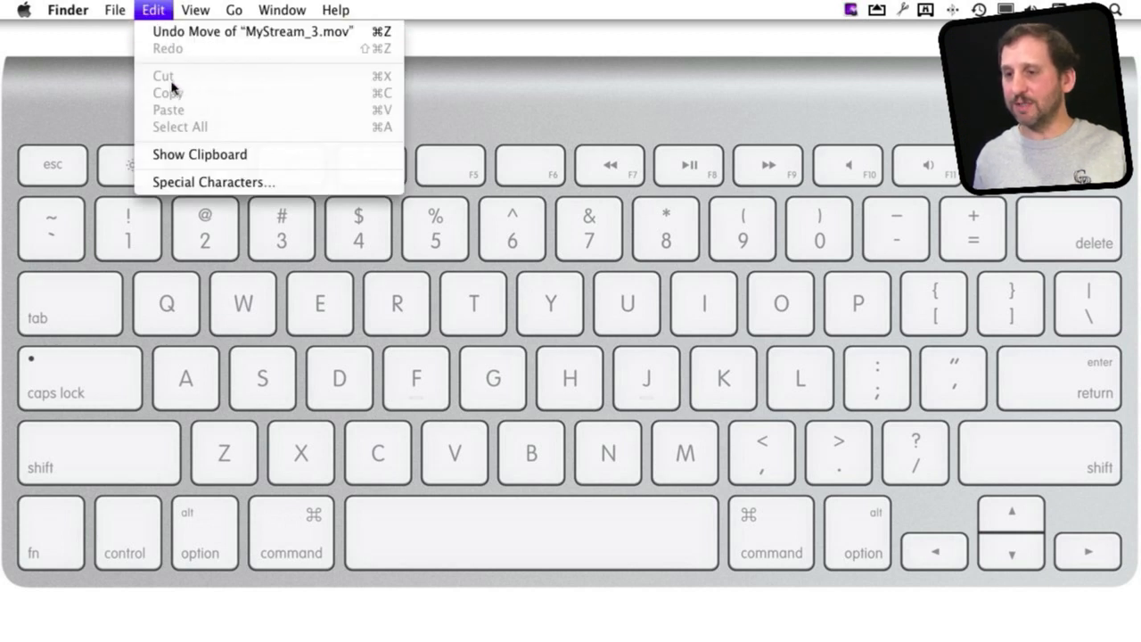
pyautogui.moveTo(396, 96)
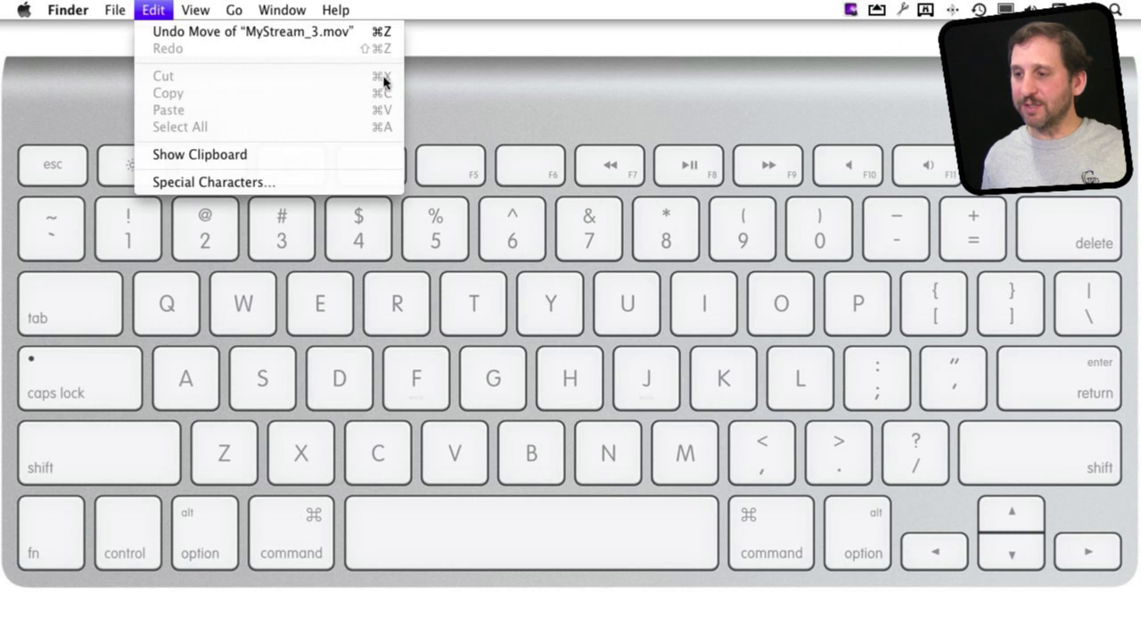
pyautogui.moveTo(385, 81)
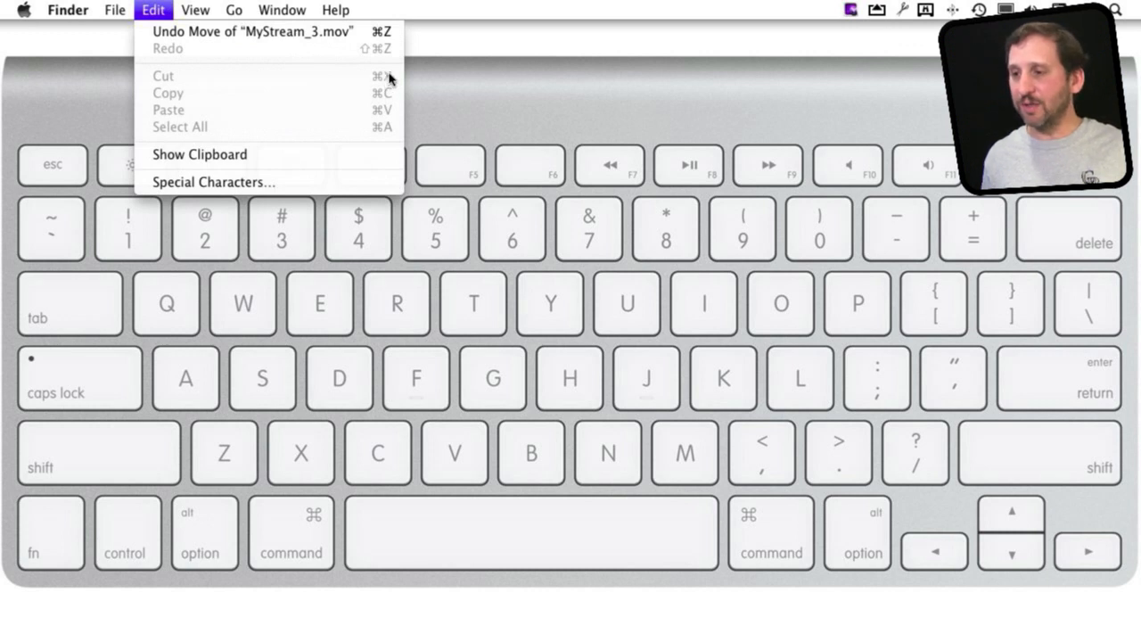
pyautogui.moveTo(310, 525)
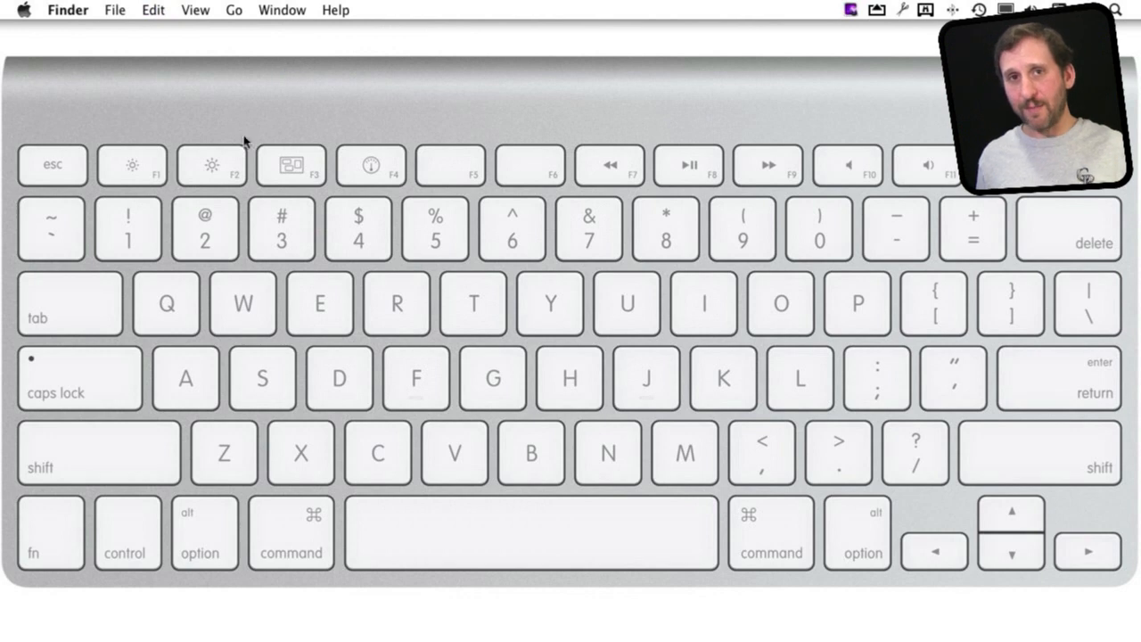
pyautogui.moveTo(230, 507)
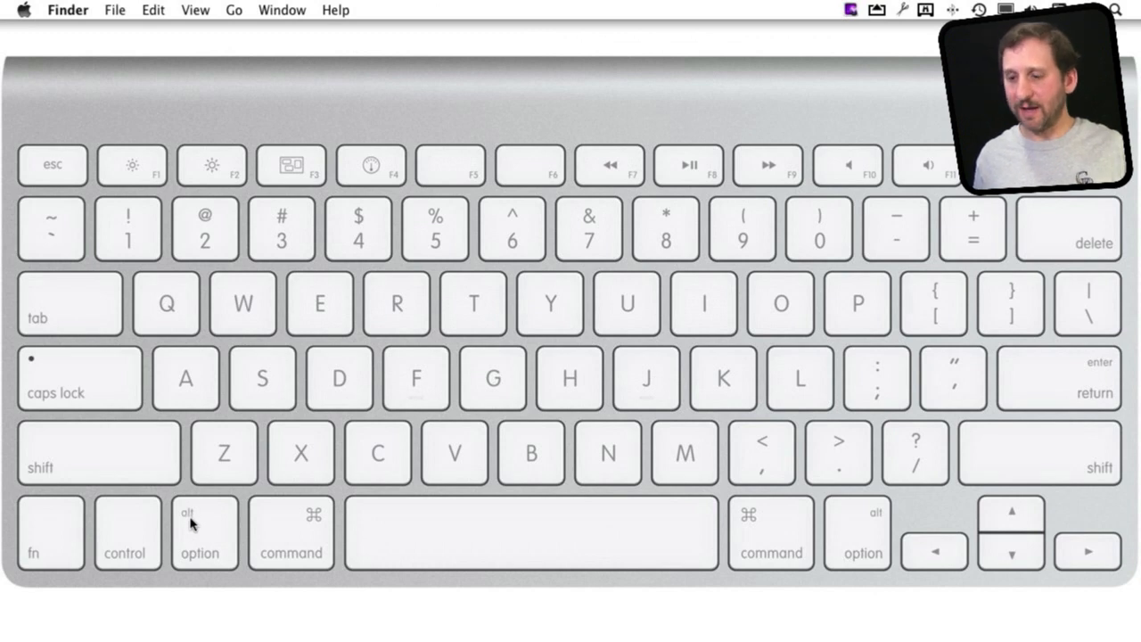
pyautogui.moveTo(213, 510)
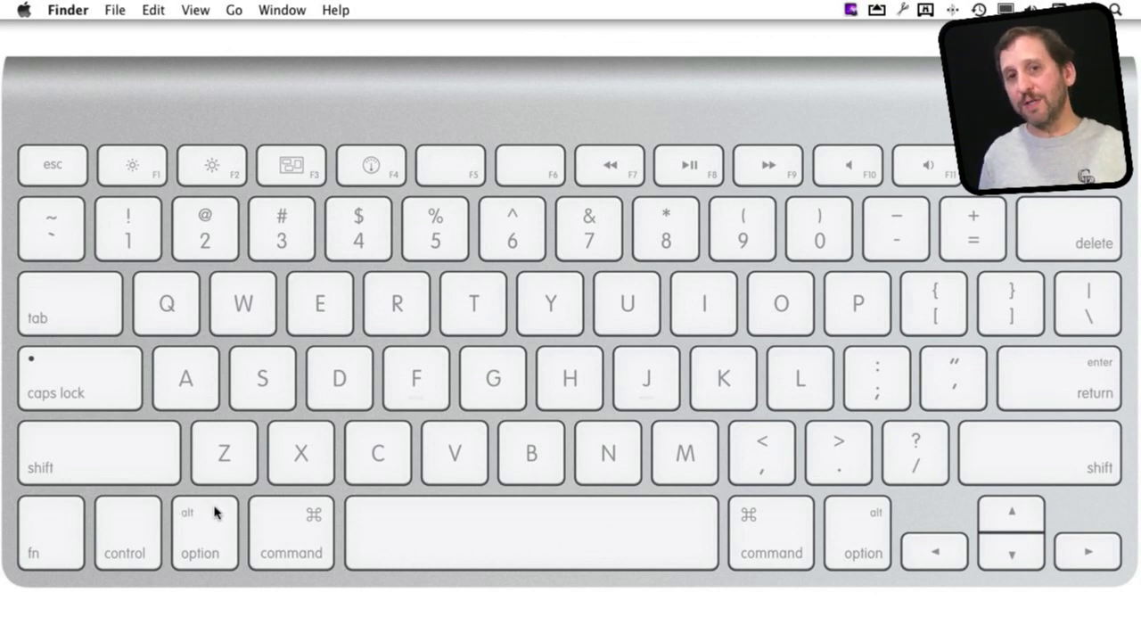
pyautogui.moveTo(214, 536)
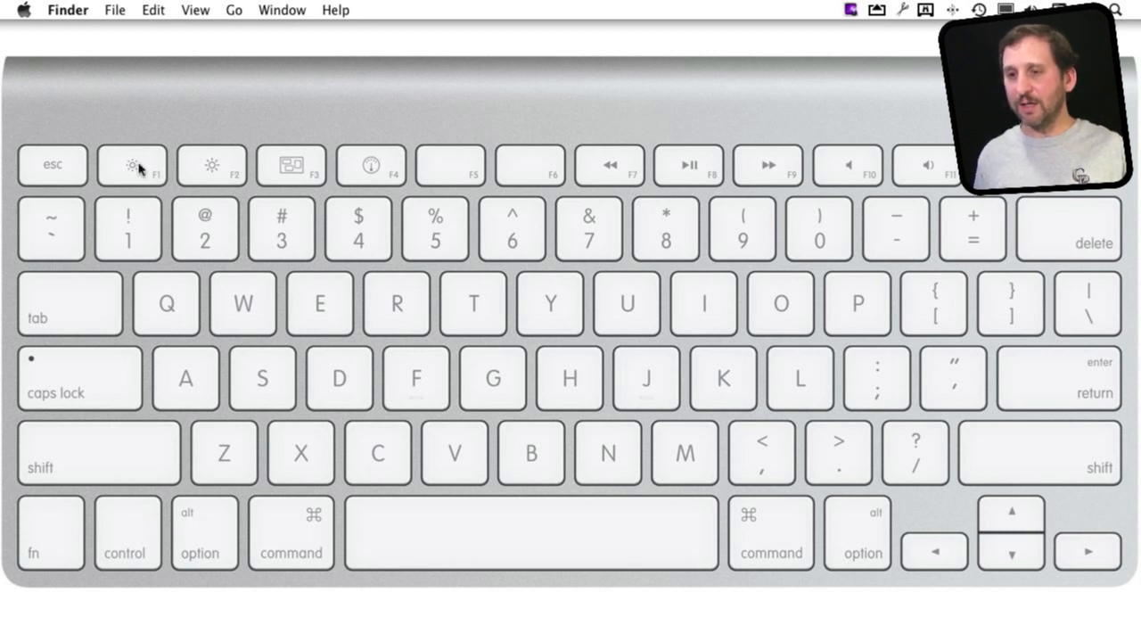
pyautogui.click(68, 10)
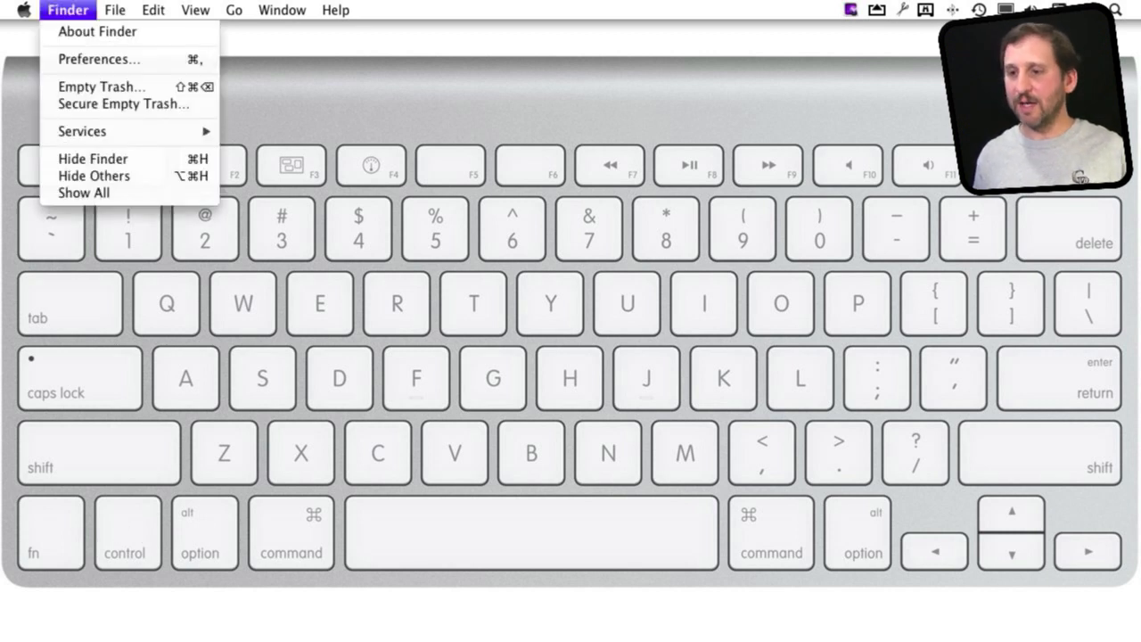
pyautogui.moveTo(93, 157)
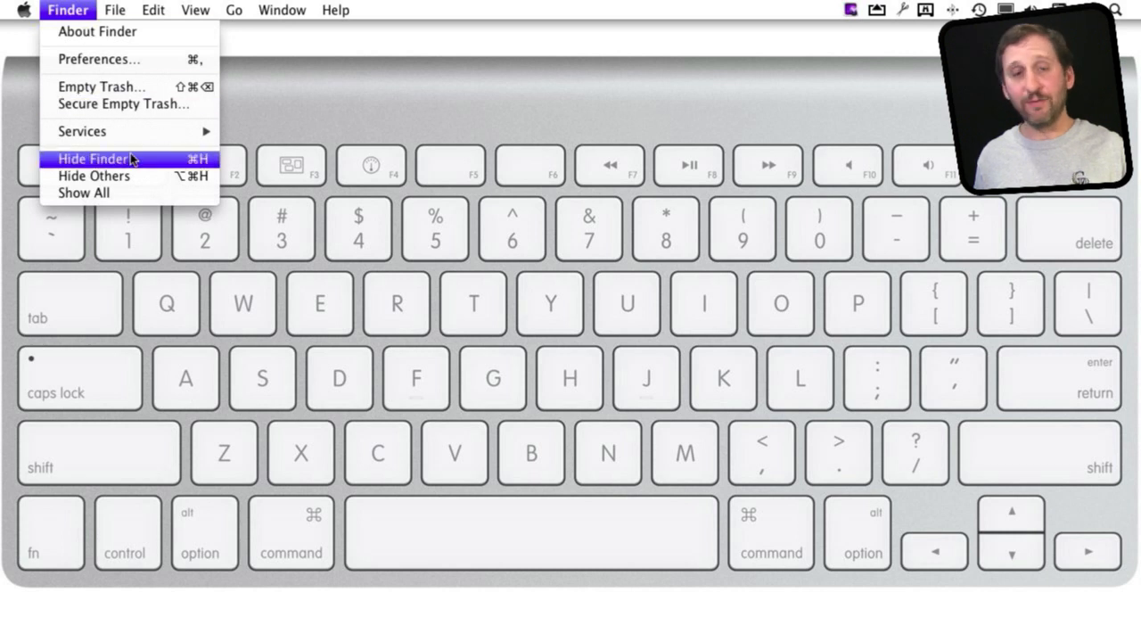
pyautogui.moveTo(199, 164)
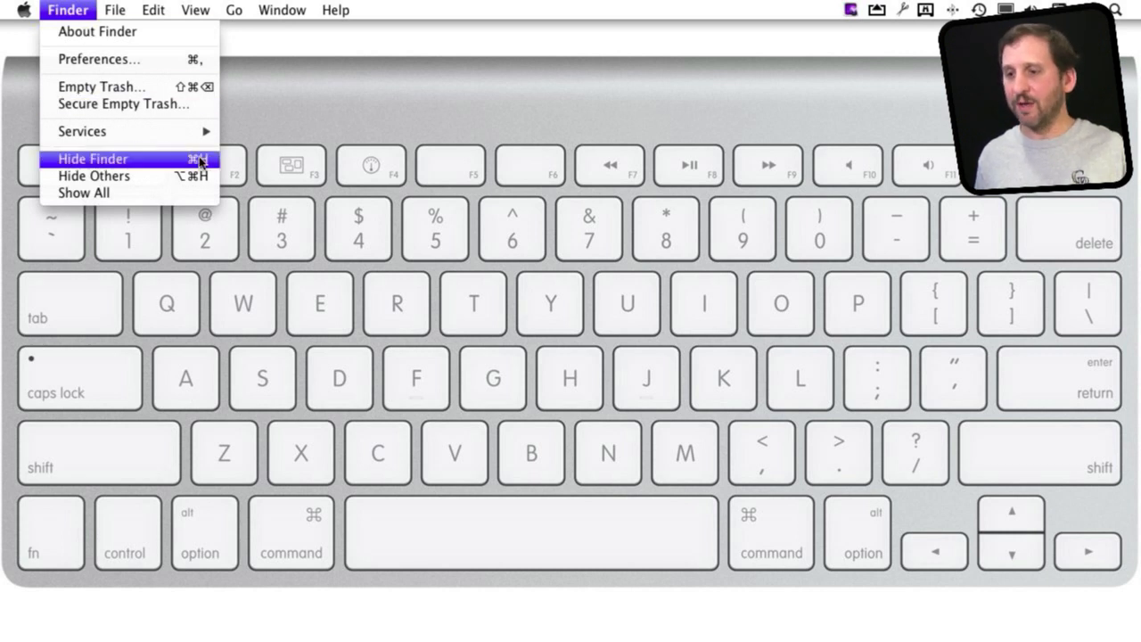
pyautogui.moveTo(175, 177)
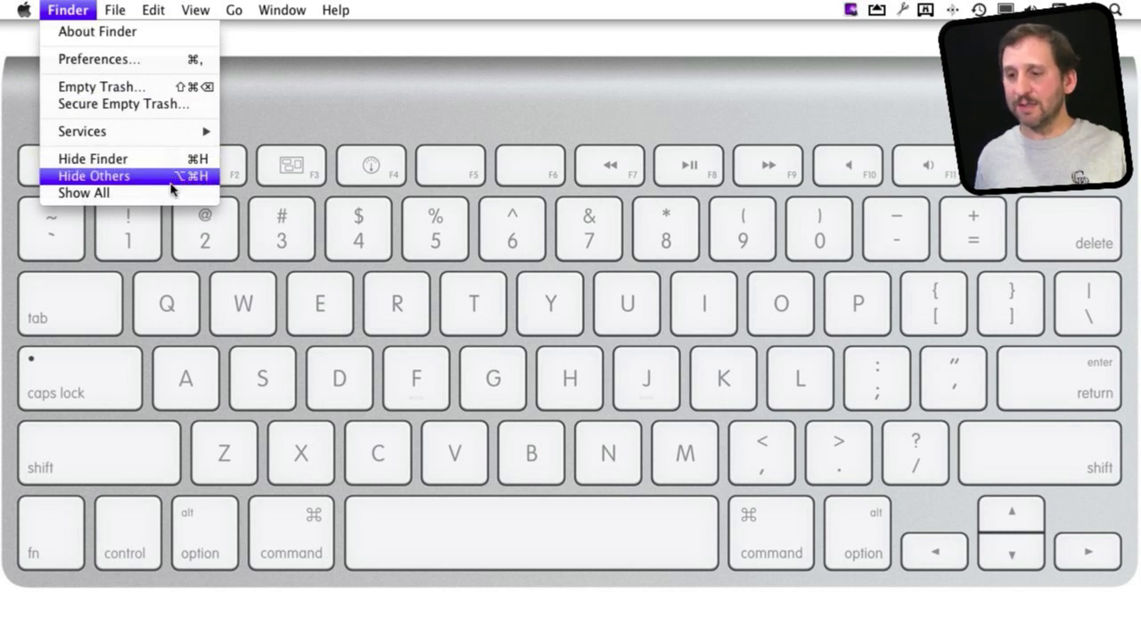
pyautogui.moveTo(182, 184)
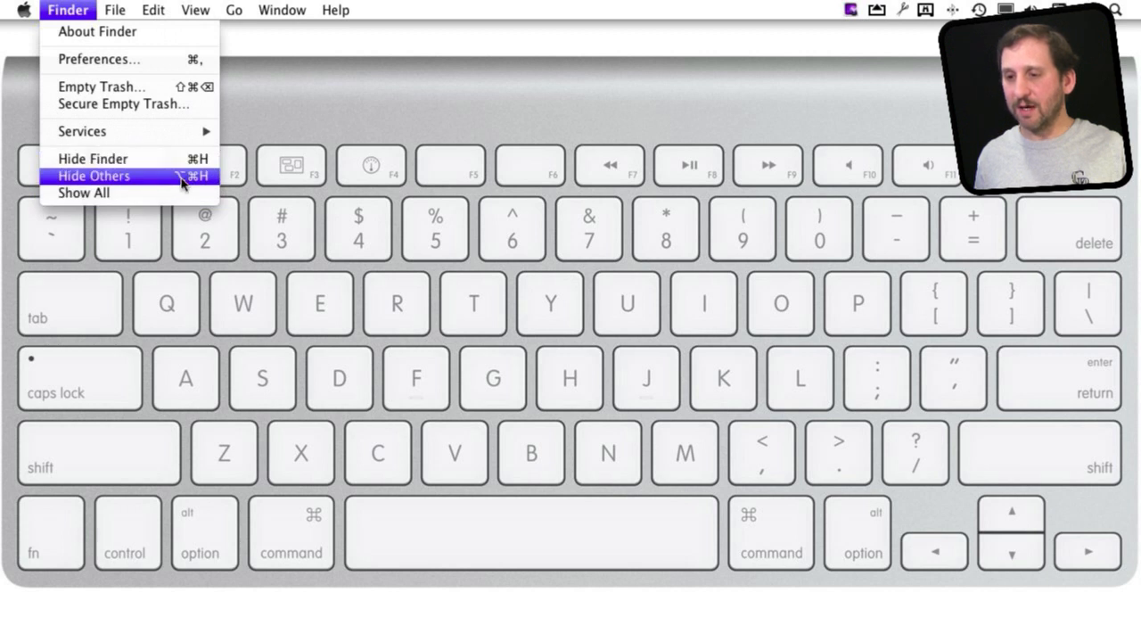
pyautogui.moveTo(205, 178)
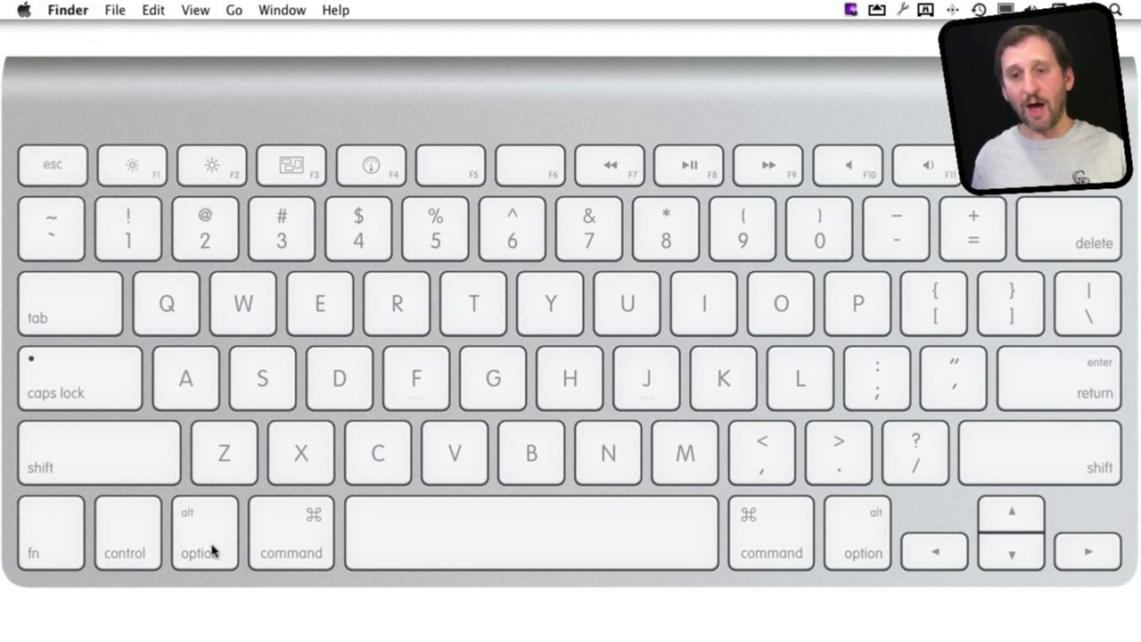
pyautogui.moveTo(909, 146)
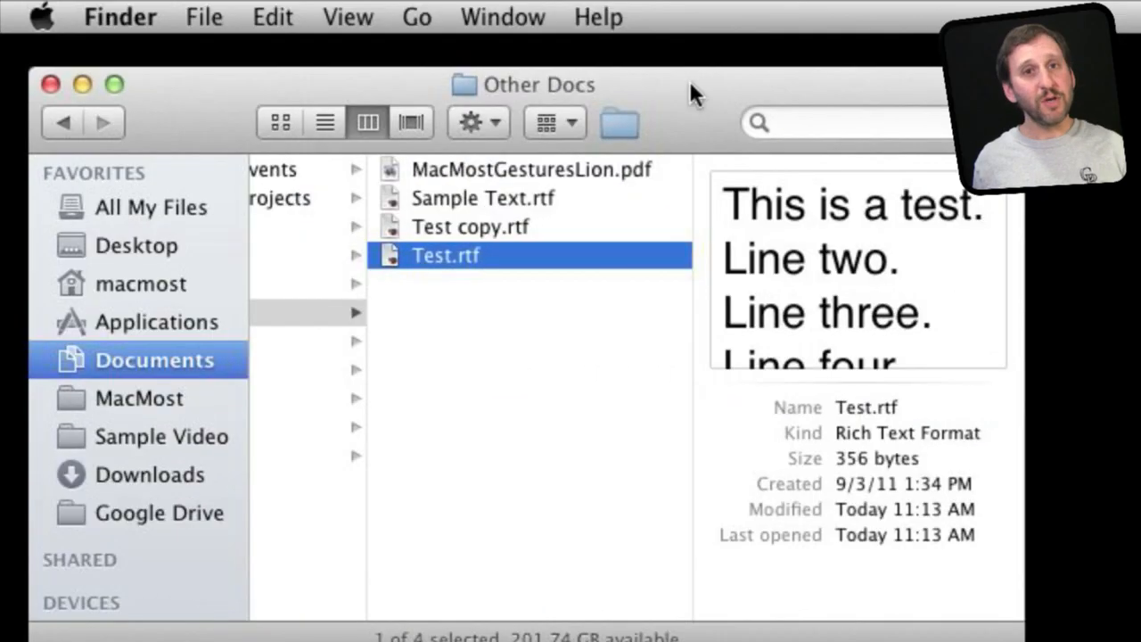
pyautogui.moveTo(500, 241)
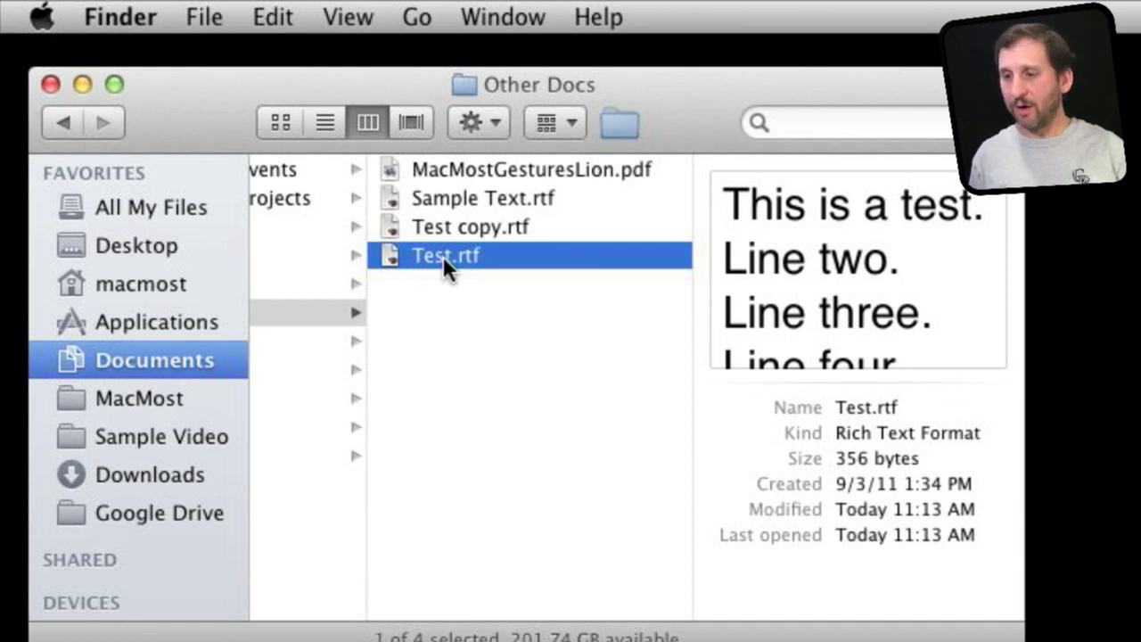
pyautogui.moveTo(500, 281)
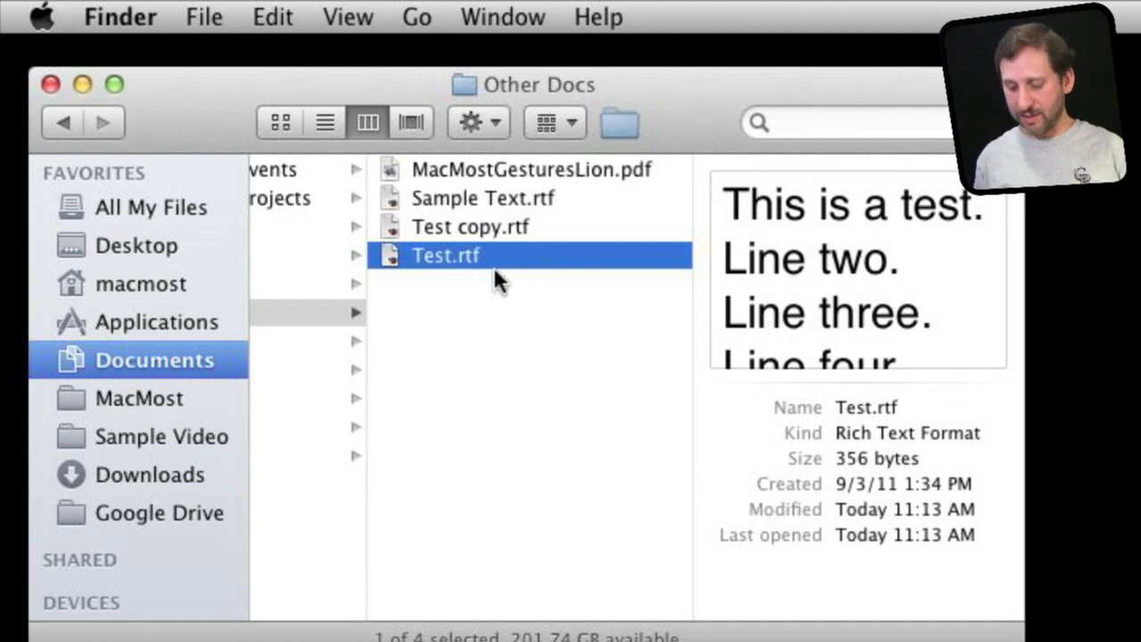
# - Select Test.rtf in Other Docs and rename it to Whatever.rtf
pyautogui.click(446, 255)
pyautogui.write('Whatever')
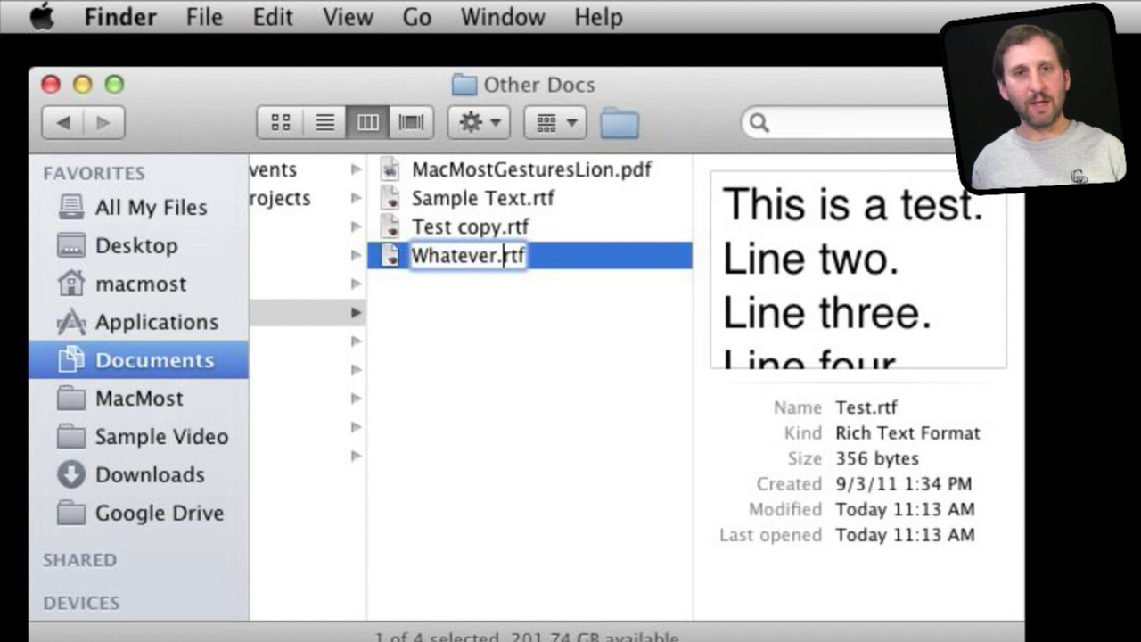
pyautogui.moveTo(577, 360)
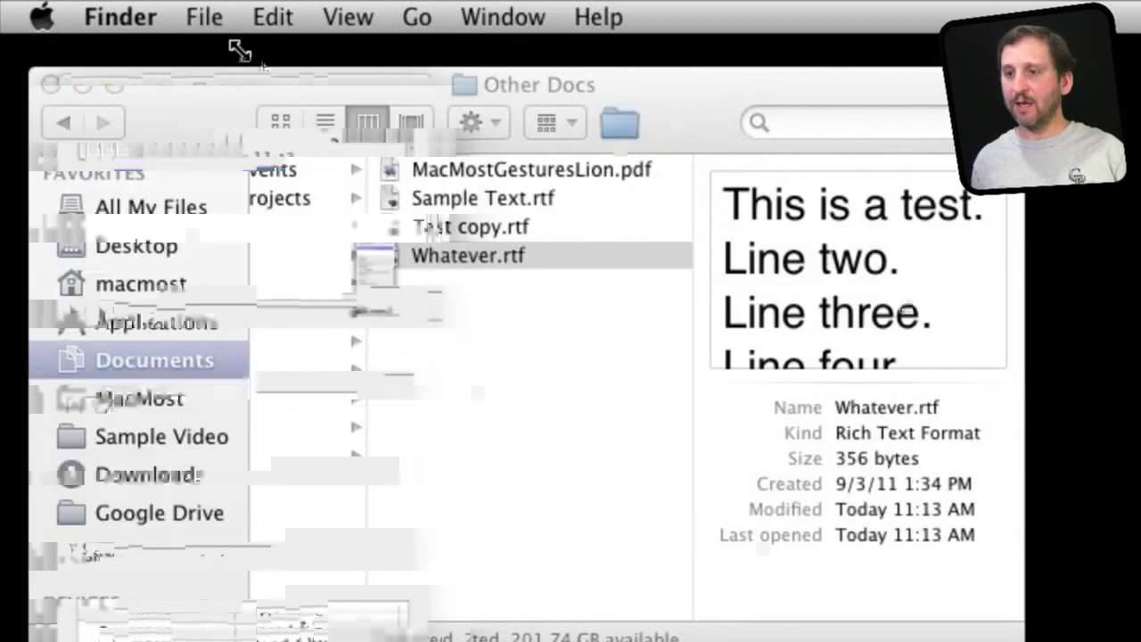
# - Select Whatever.rtf and launch it in TextEdit
pyautogui.click(204, 17)
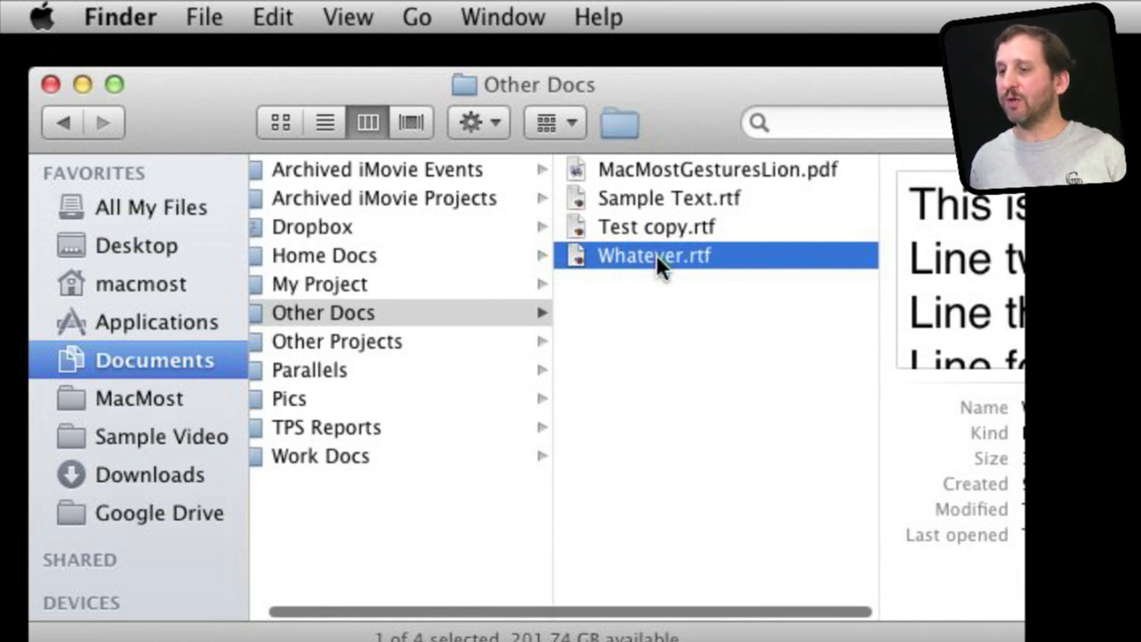
pyautogui.moveTo(652, 255); pyautogui.dragTo(699, 385)
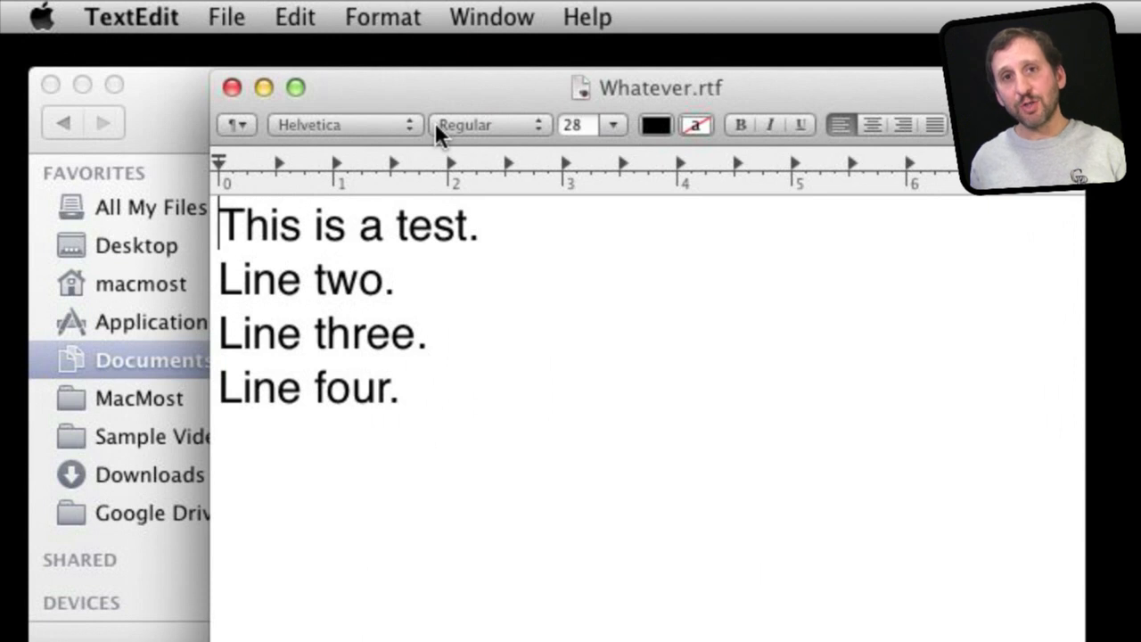
pyautogui.moveTo(437, 125)
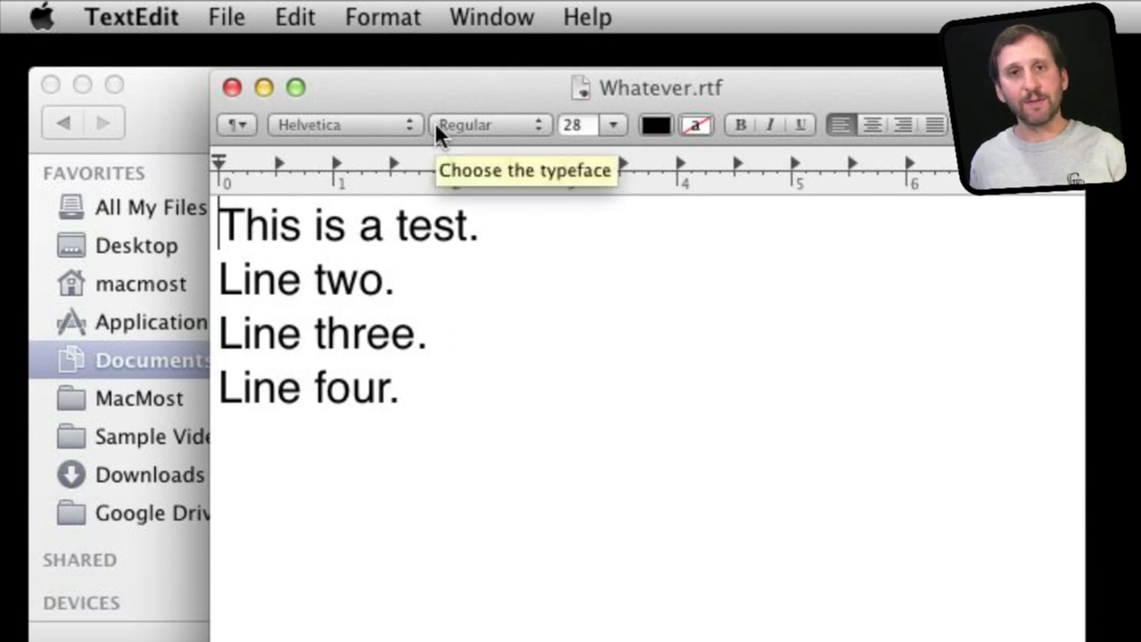
pyautogui.moveTo(199, 39)
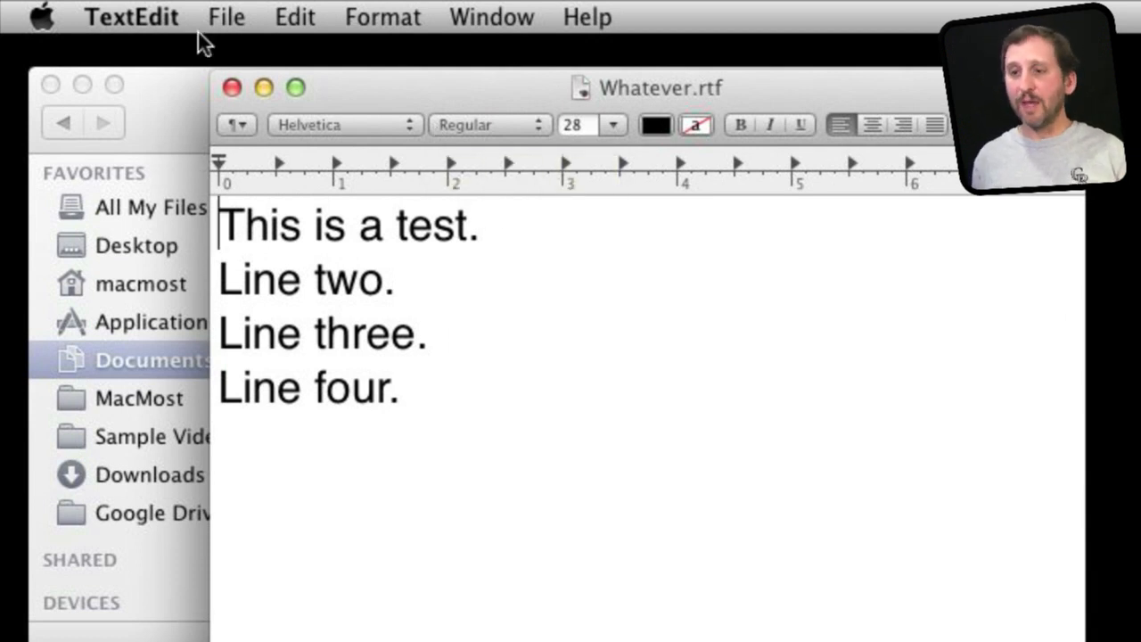
# - Quit TextEdit via its application menu, returning to Finder with Whatever.rtf selected
pyautogui.click(132, 16)
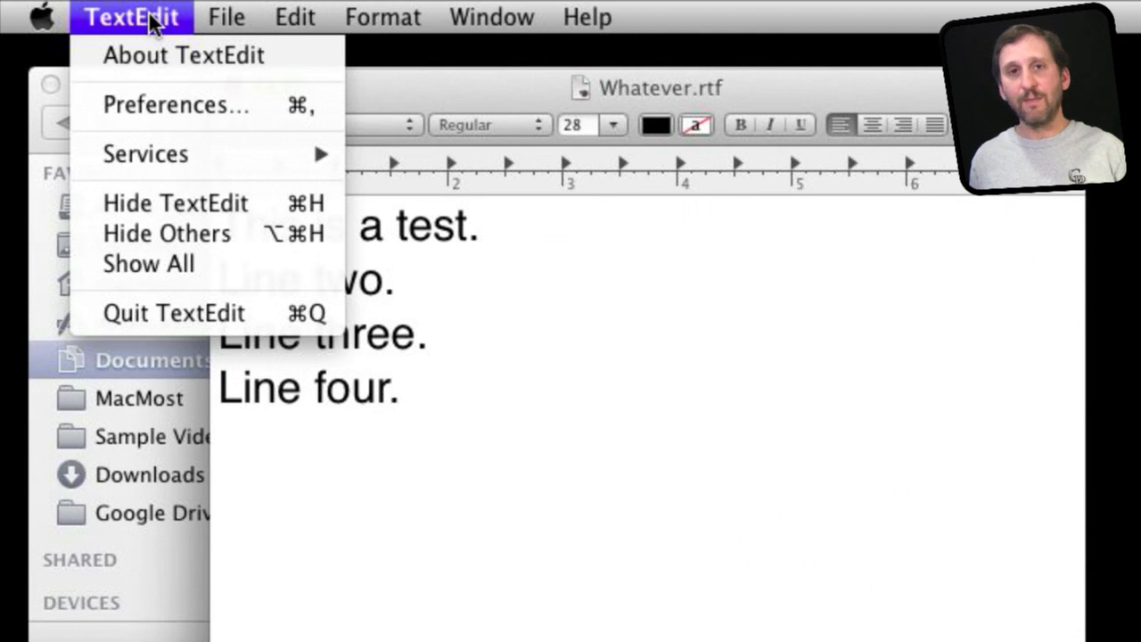
pyautogui.moveTo(239, 307)
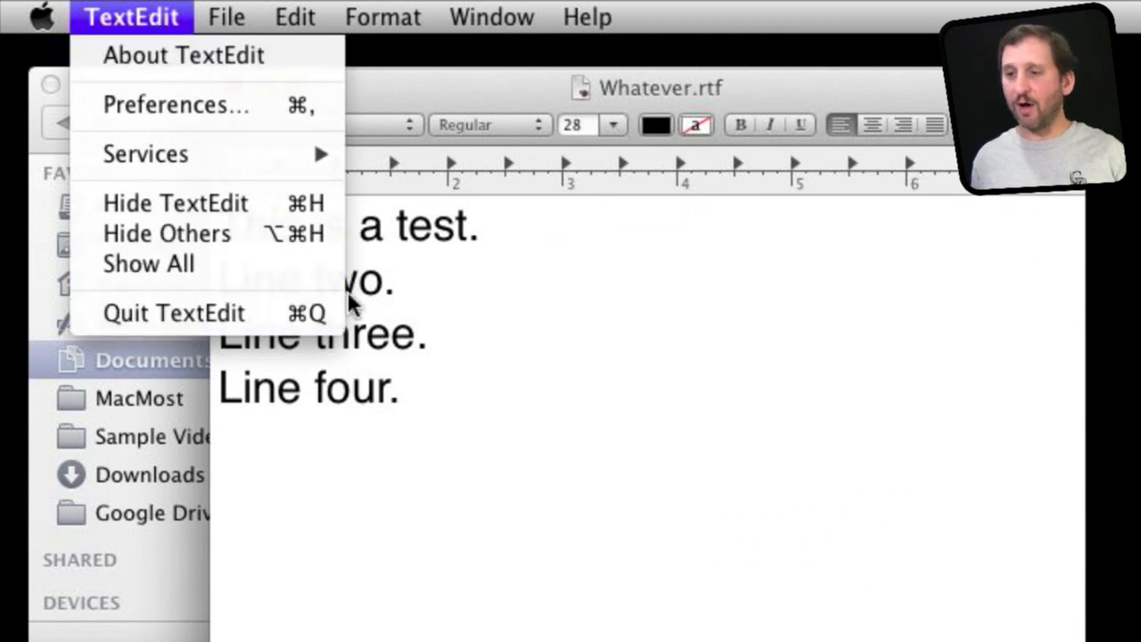
pyautogui.click(437, 294)
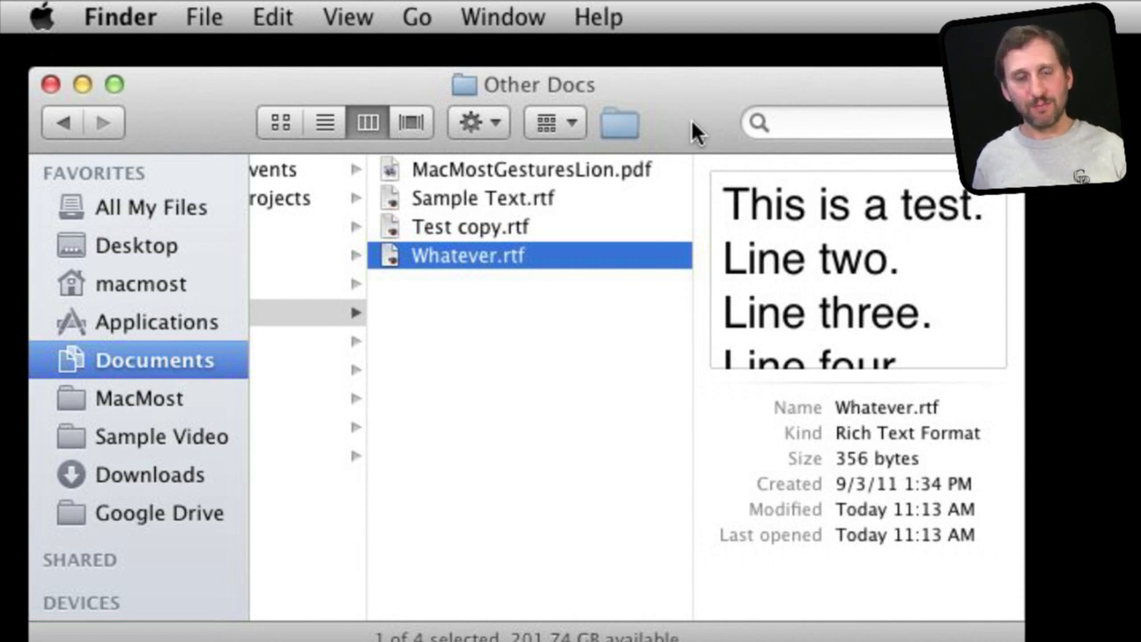
pyautogui.moveTo(635, 241)
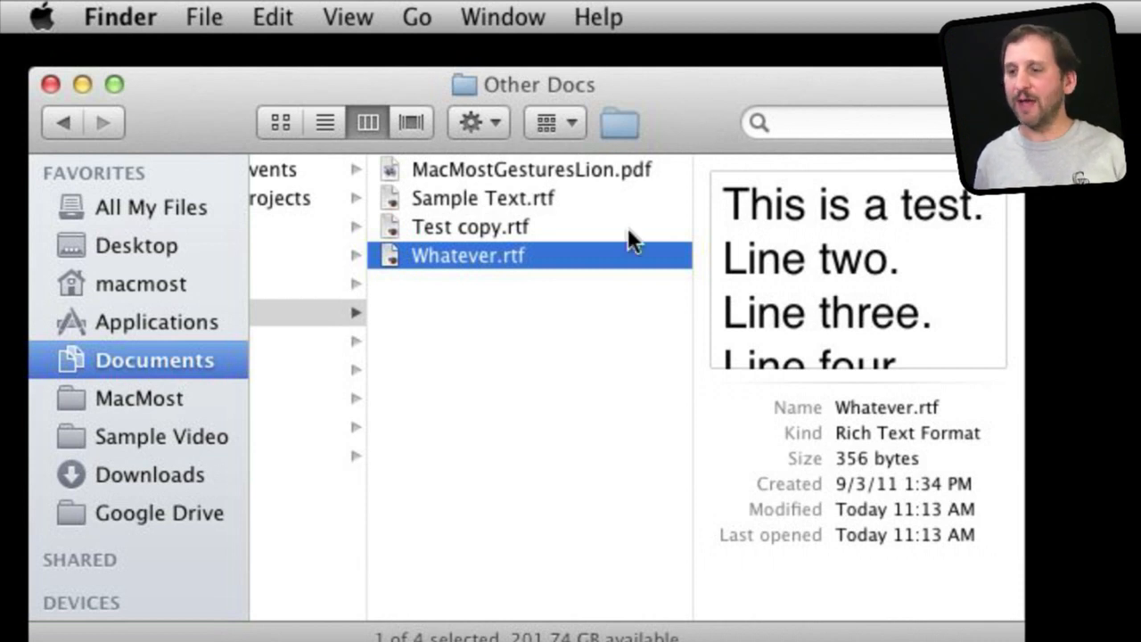
pyautogui.moveTo(615, 256)
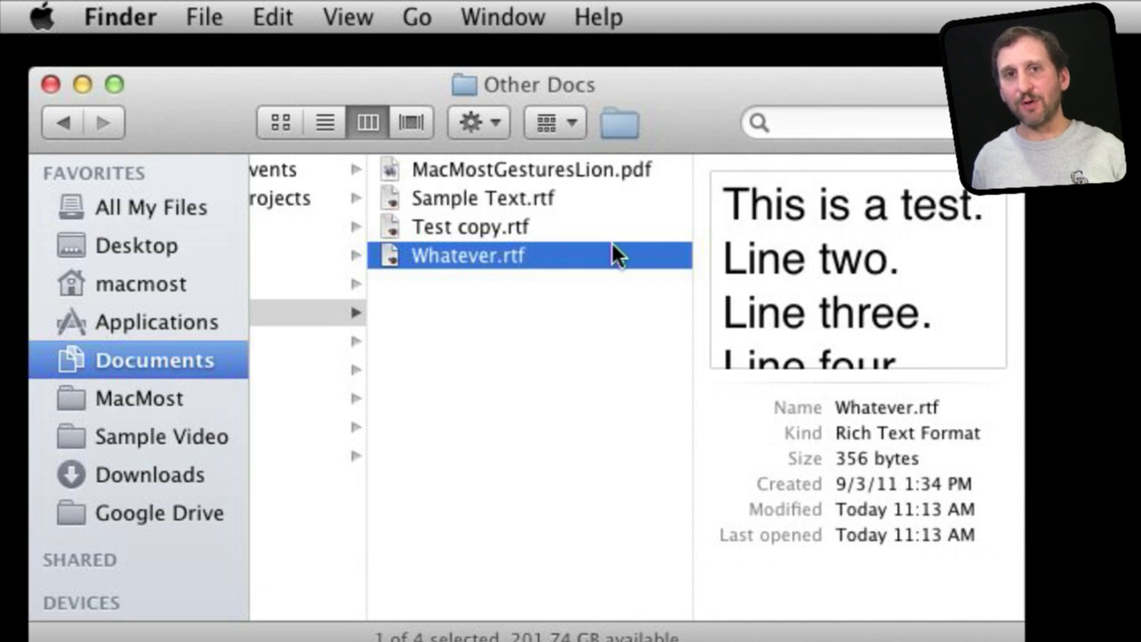
pyautogui.moveTo(471, 286)
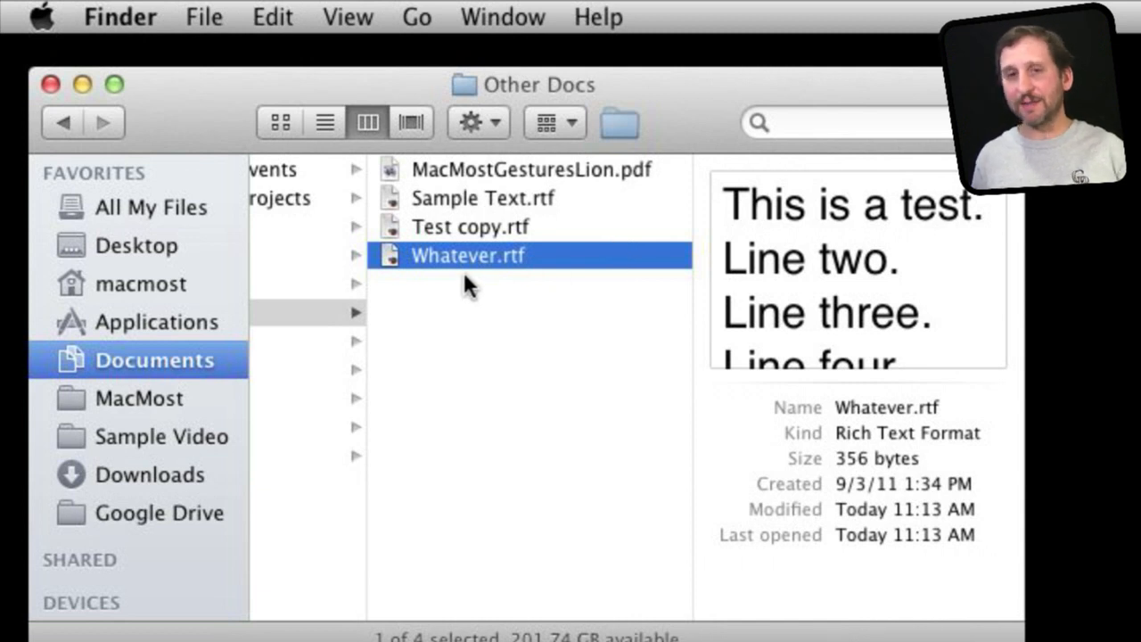
pyautogui.moveTo(450, 271)
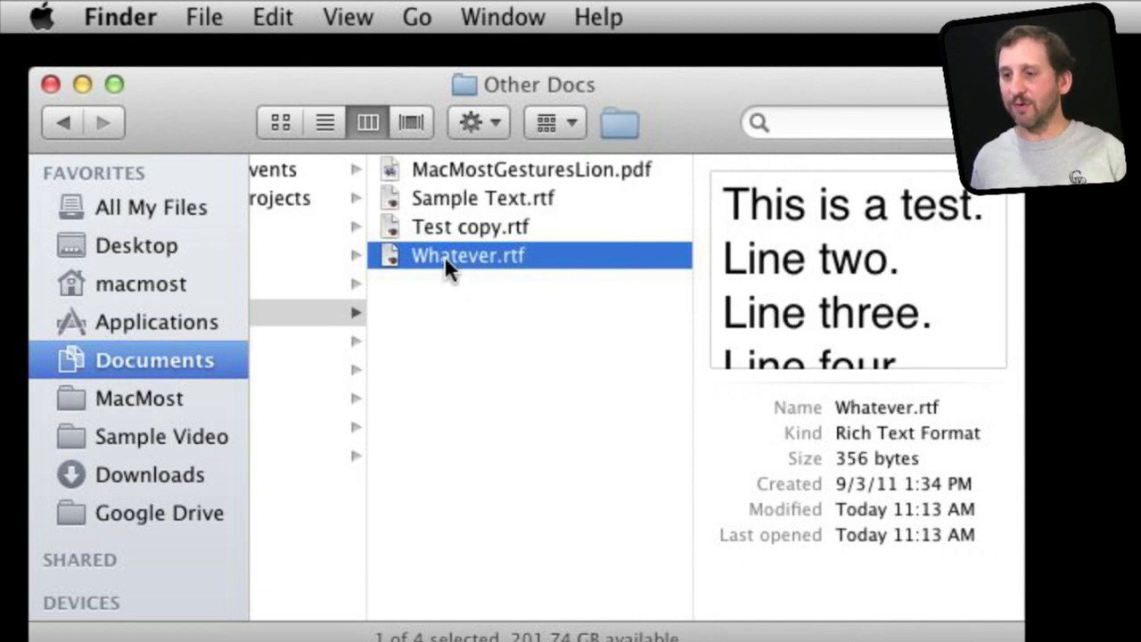
pyautogui.rightClick(467, 257)
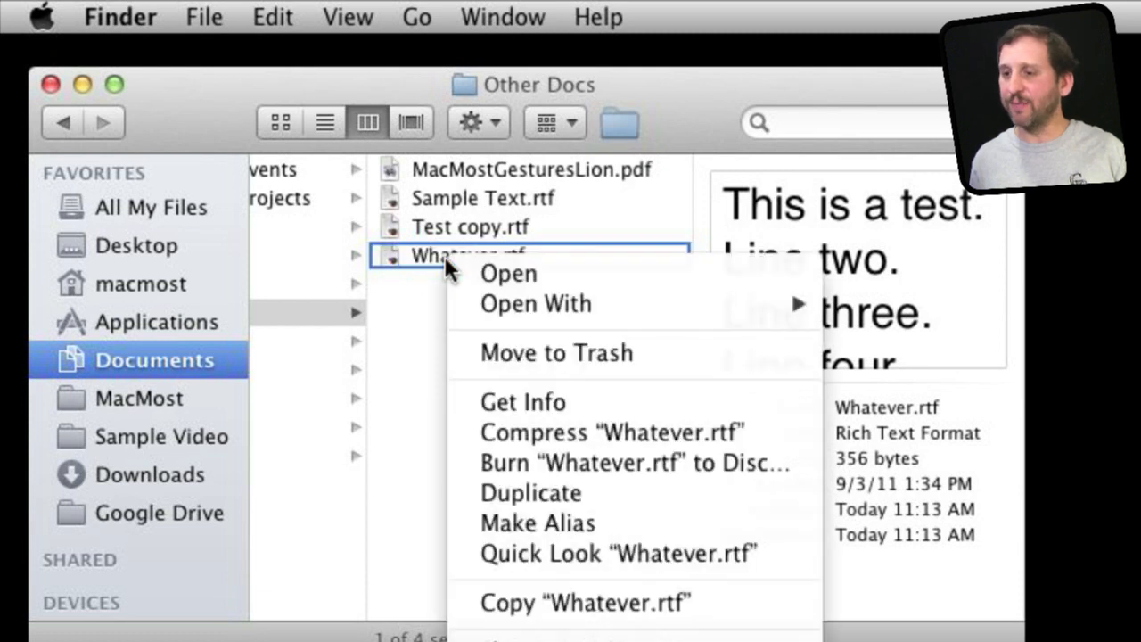
pyautogui.click(402, 328)
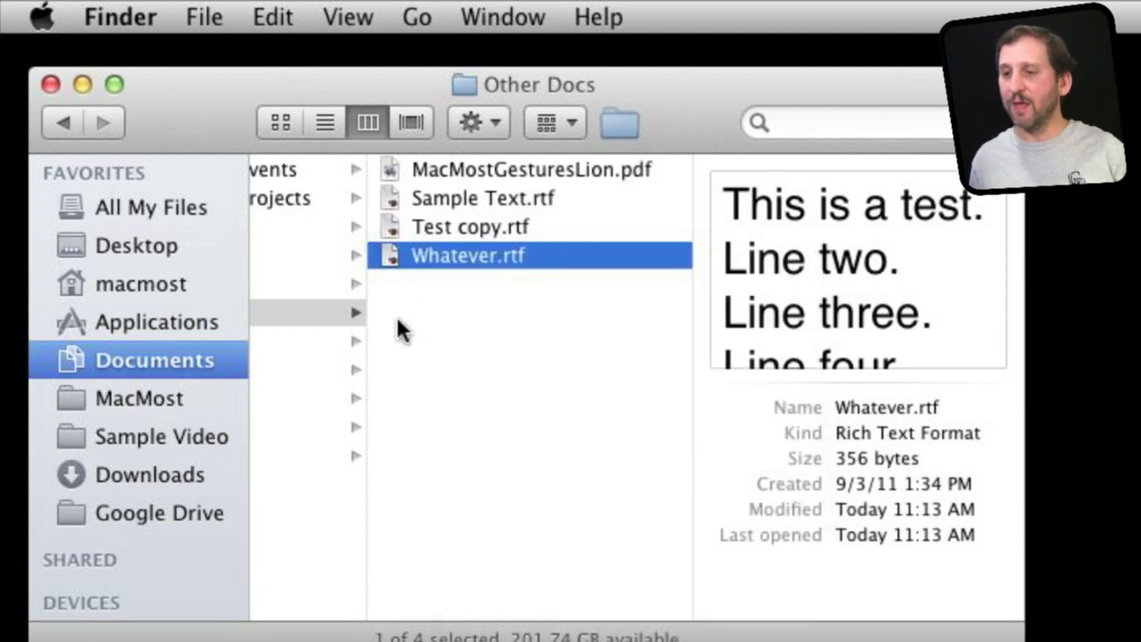
pyautogui.moveTo(424, 294)
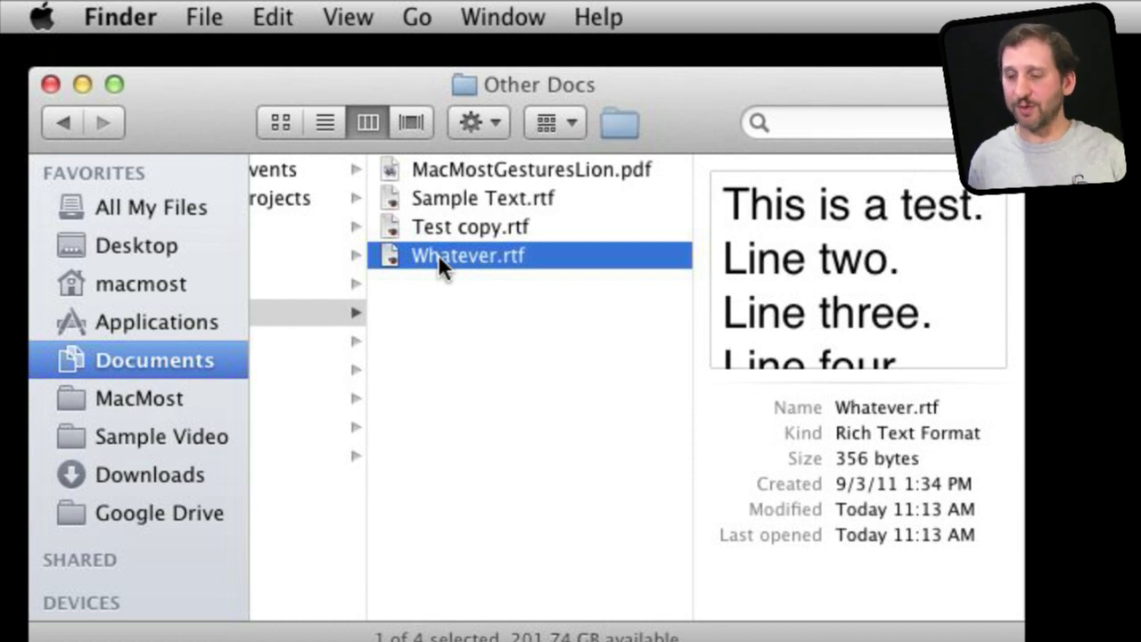
pyautogui.rightClick(467, 257)
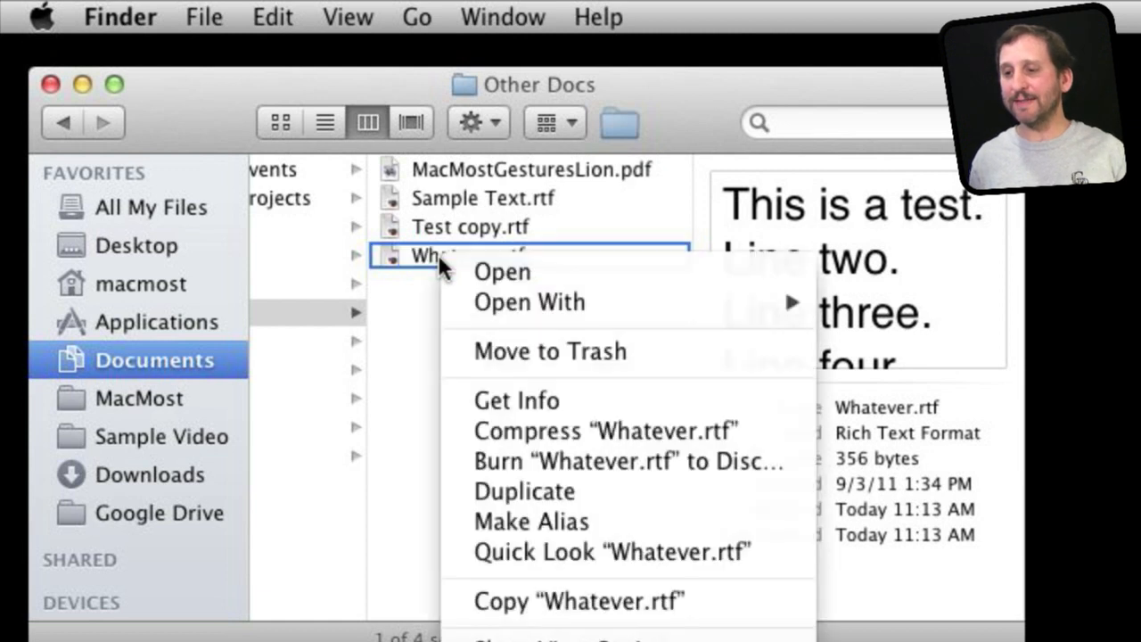
pyautogui.moveTo(604, 430)
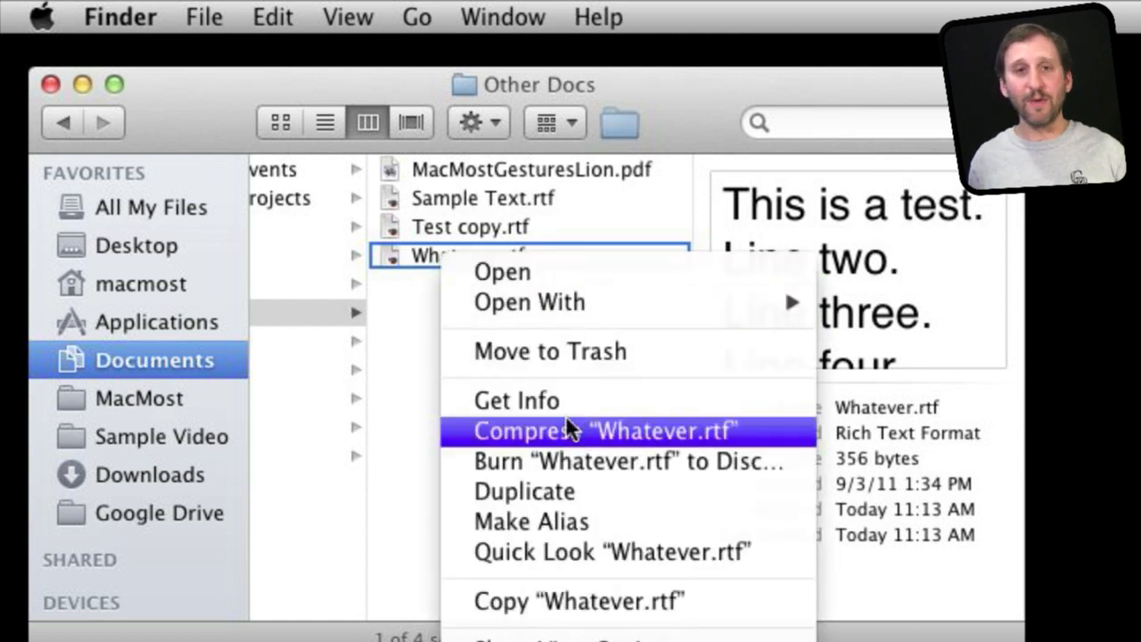
pyautogui.moveTo(421, 363)
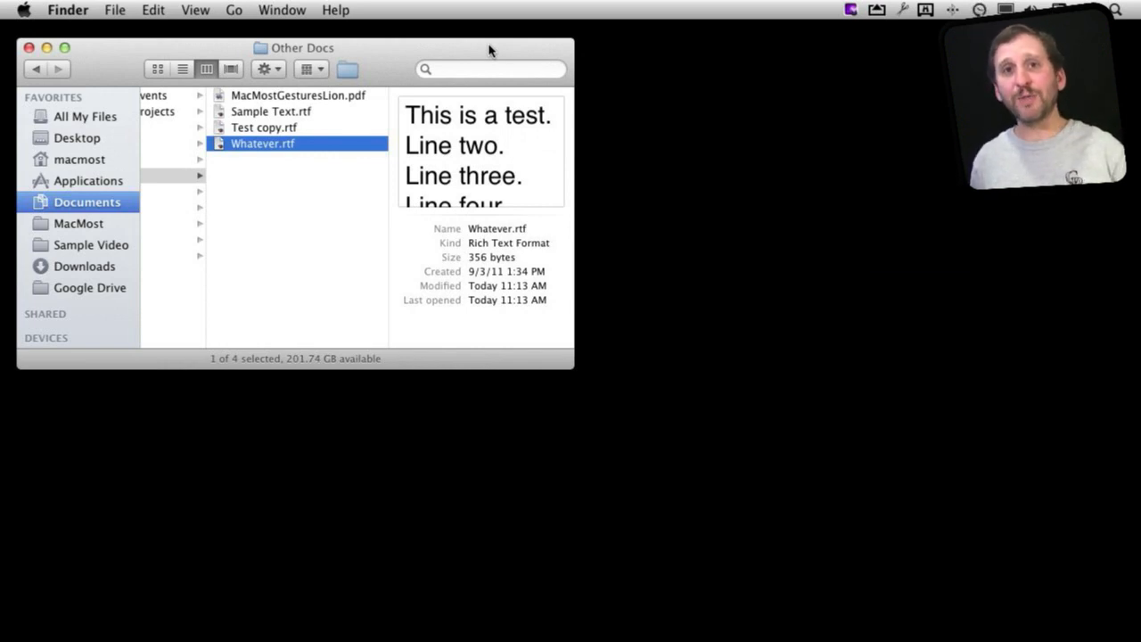
# - Bring up Force Quit Applications with Cmd-Option-Esc and select Desktop Presenter
pyautogui.press('cmd+alt+esc')
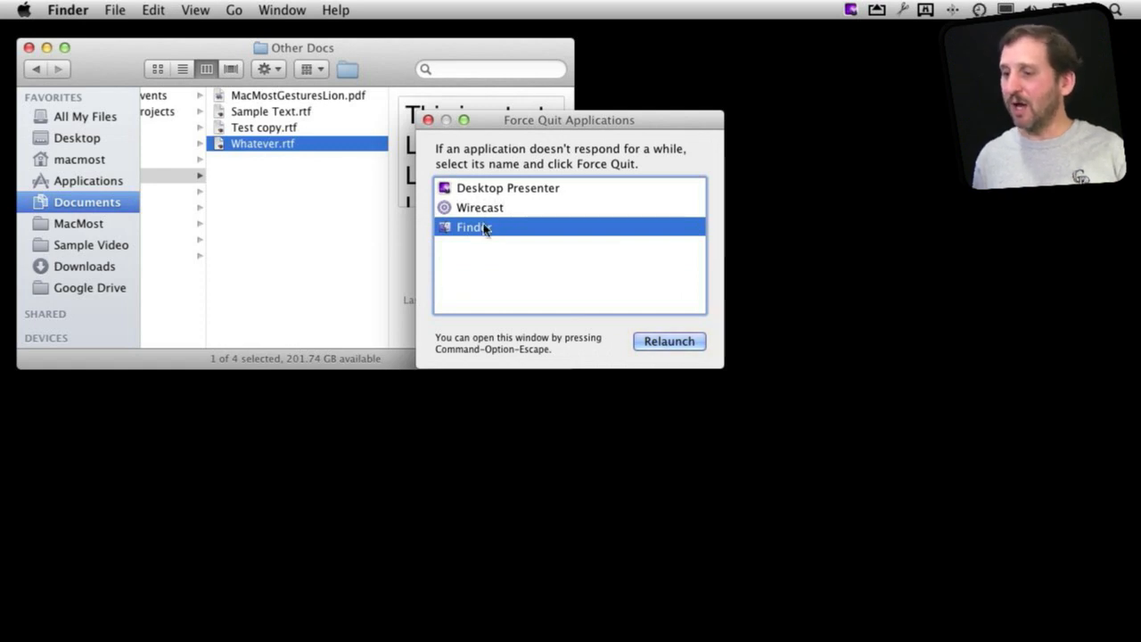
pyautogui.moveTo(660, 346)
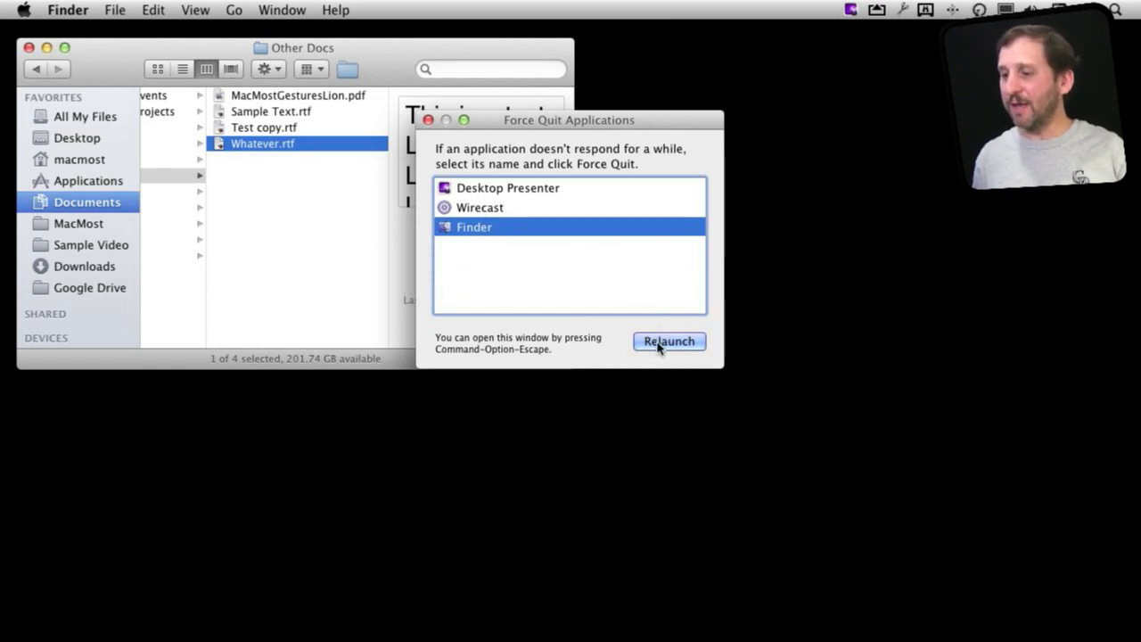
pyautogui.click(479, 207)
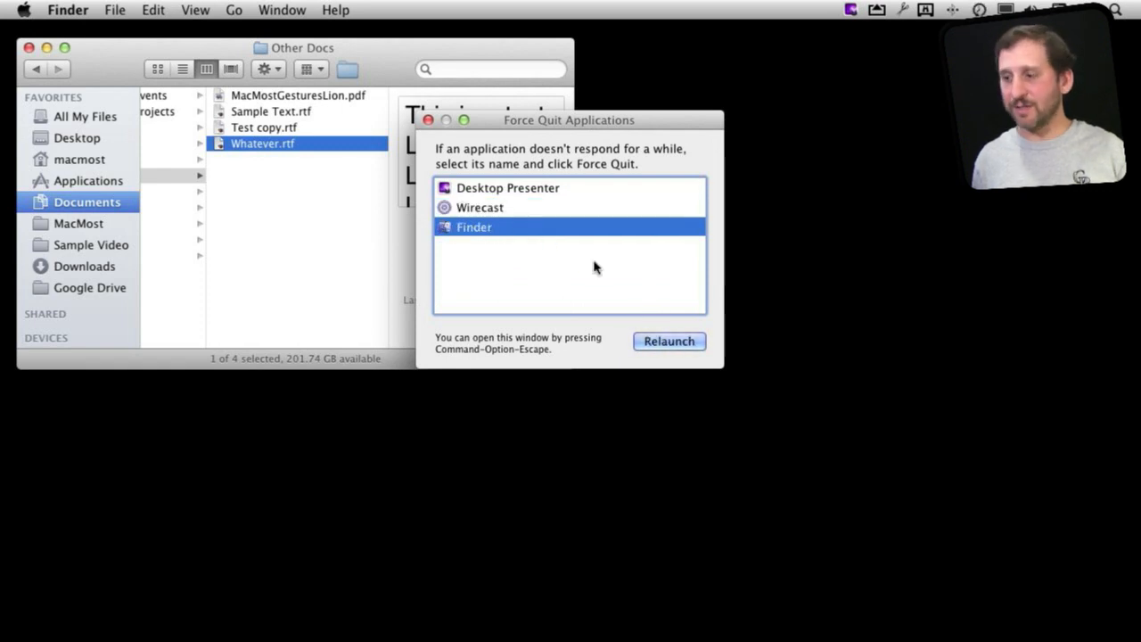
pyautogui.click(506, 187)
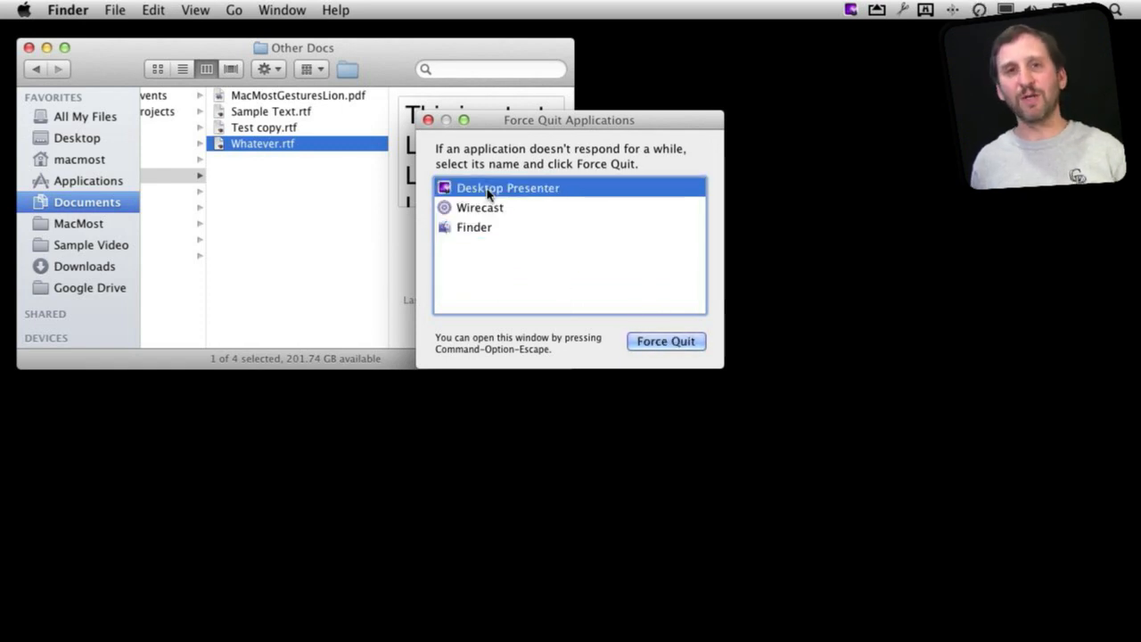
pyautogui.moveTo(734, 318)
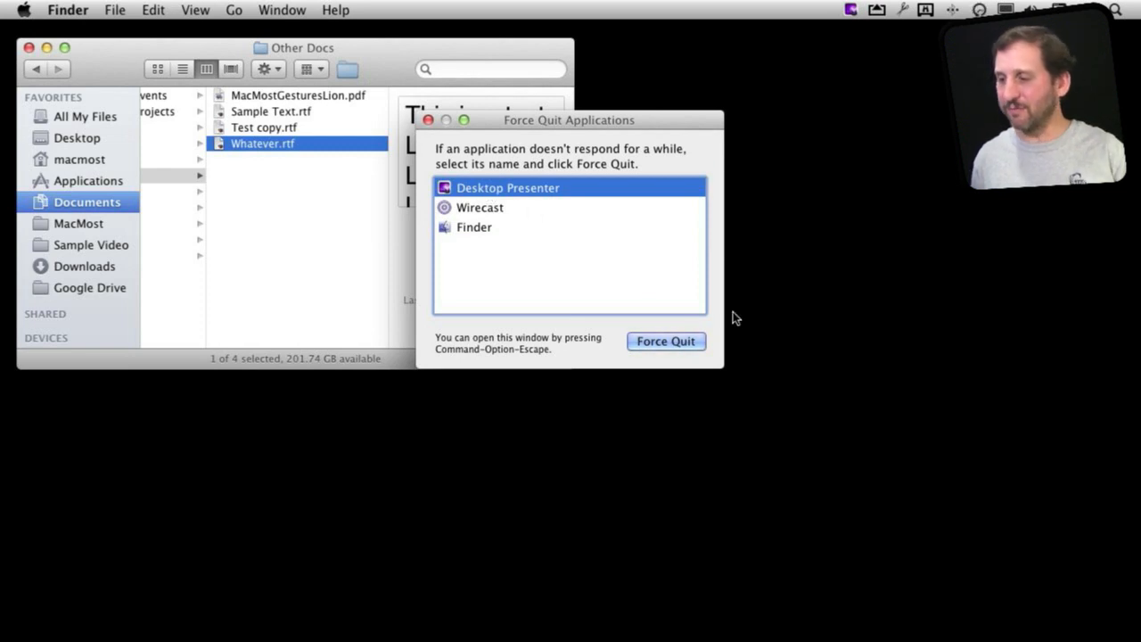